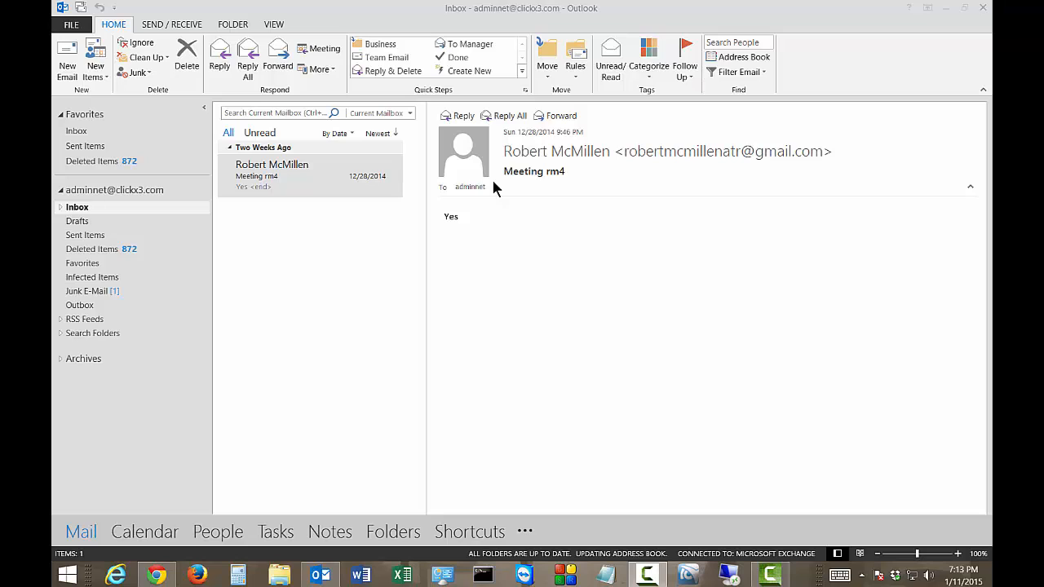
mouse_move(310, 261)
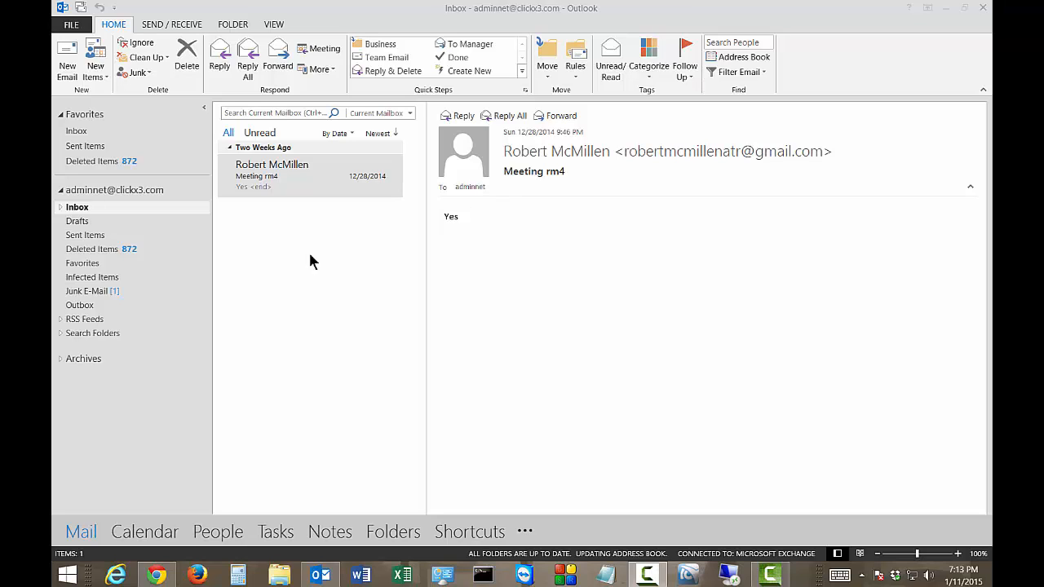
mouse_move(232, 241)
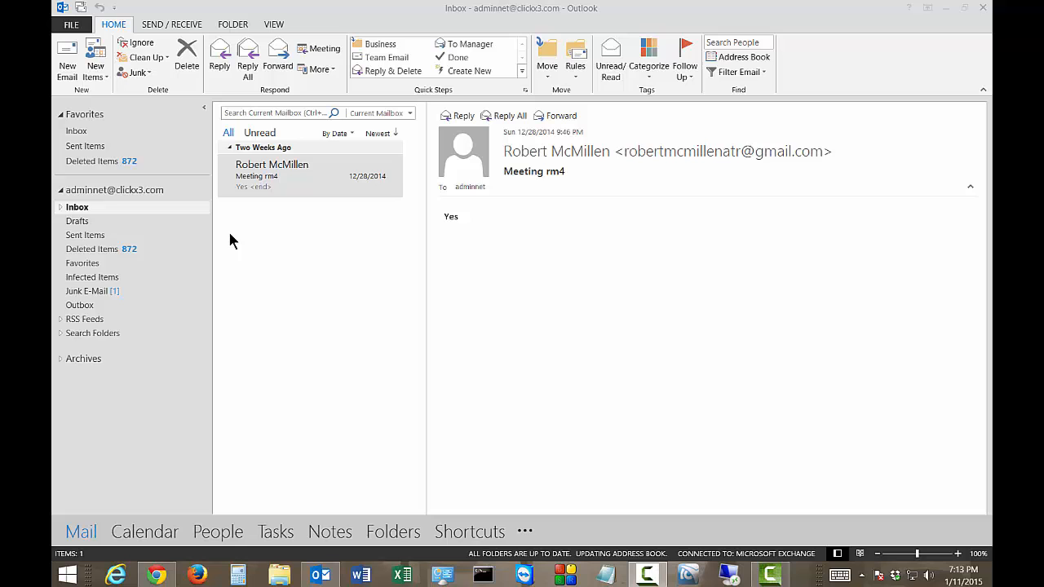
Step: Launch the Import and Export Wizard from FILE > Open & Export > Import/Export
click(271, 176)
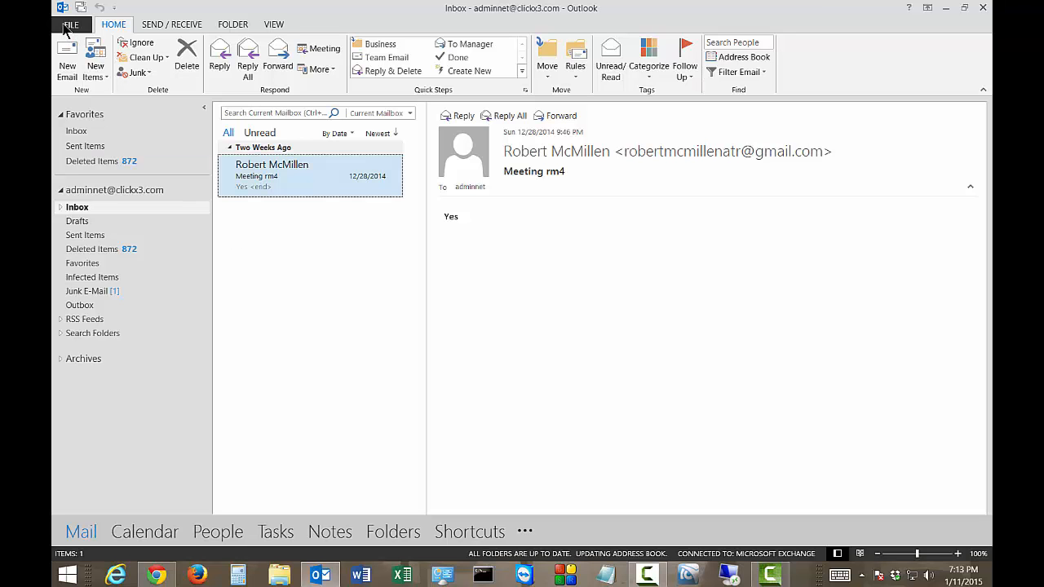
click(72, 25)
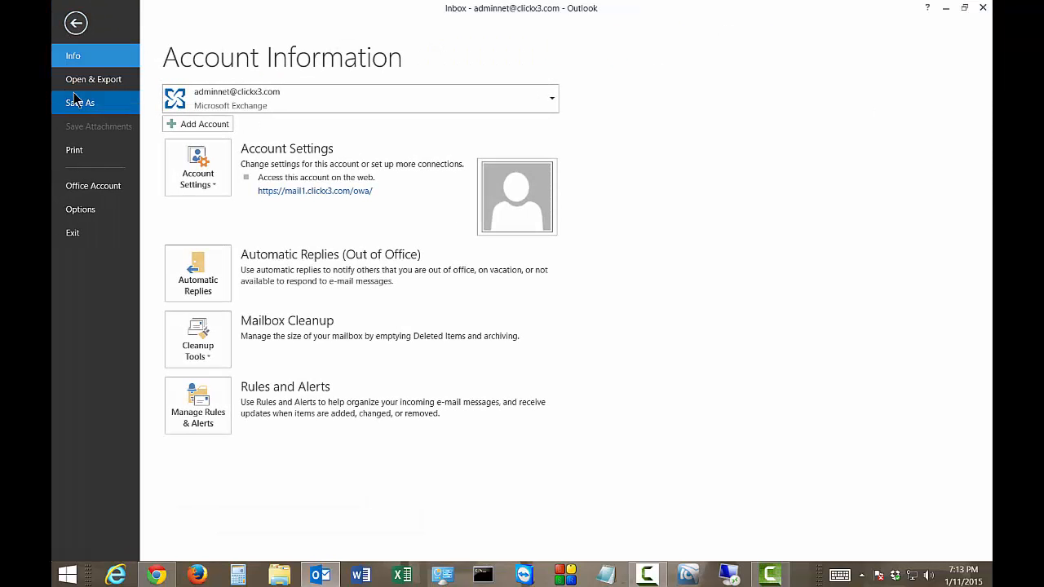
click(93, 79)
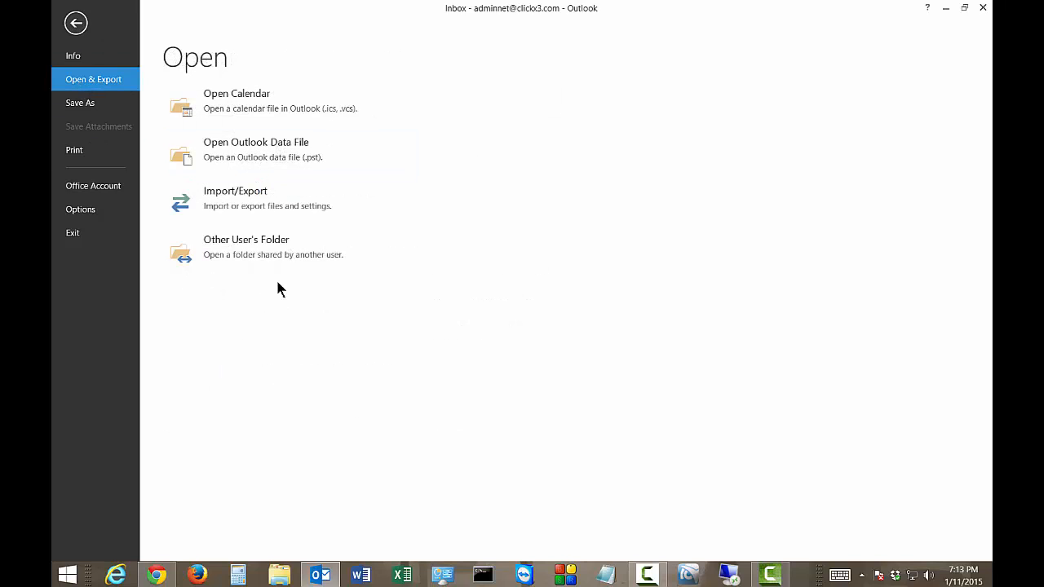
mouse_move(278, 204)
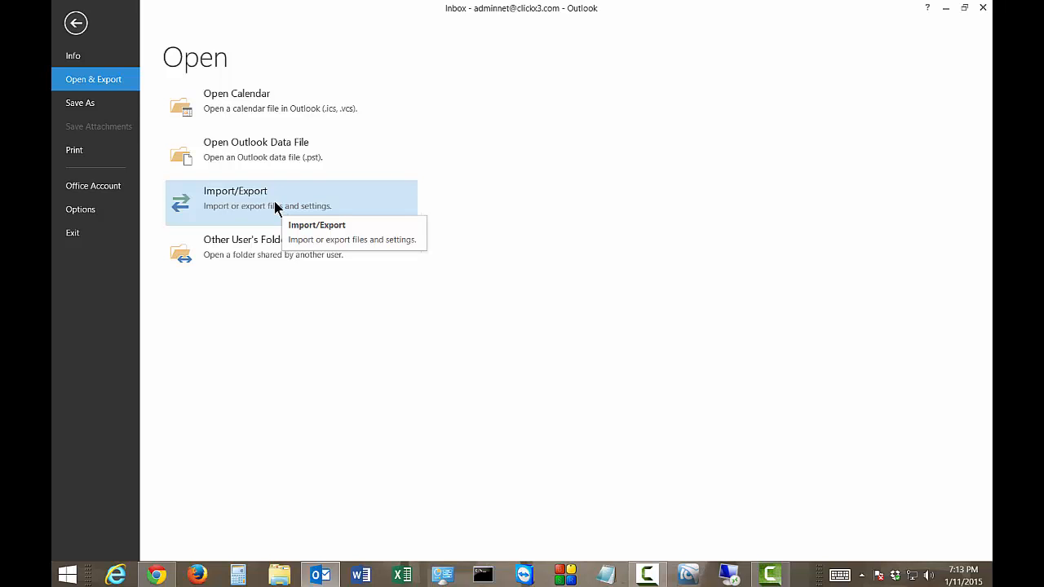
click(235, 199)
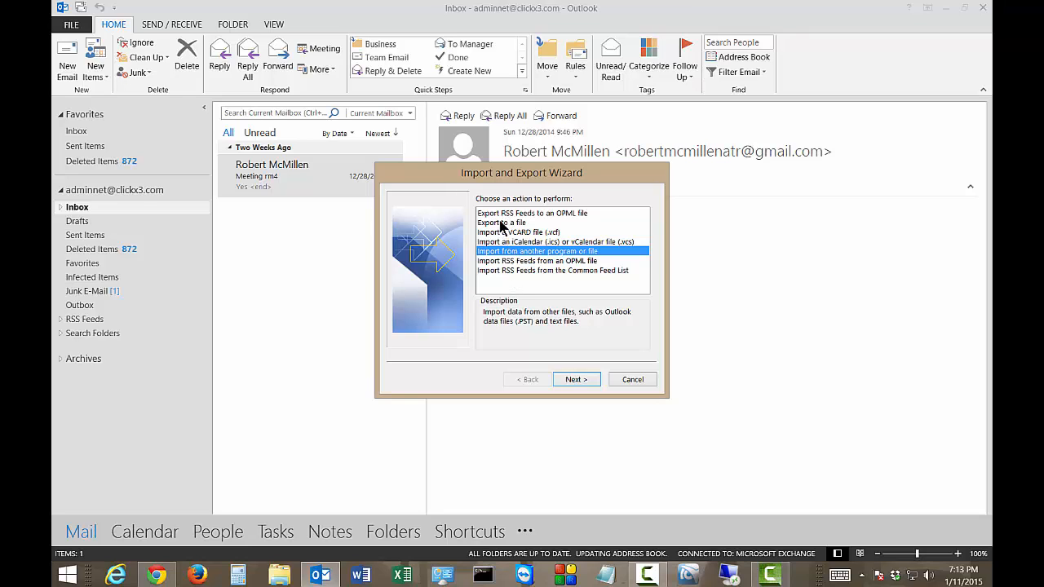
Step: Choose Export to a file with Outlook Data File (.pst) as the type and continue
click(502, 222)
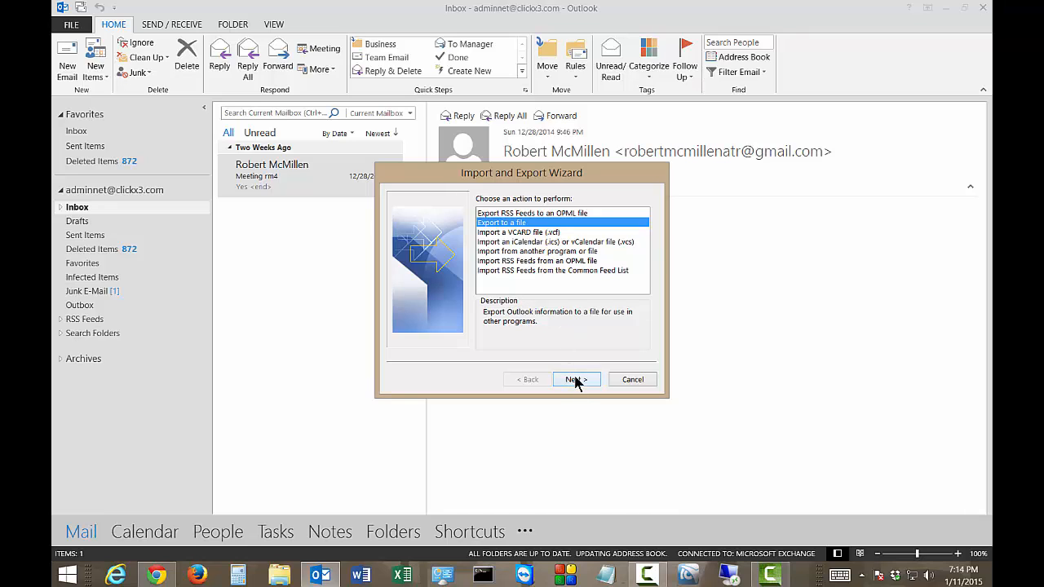
click(576, 378)
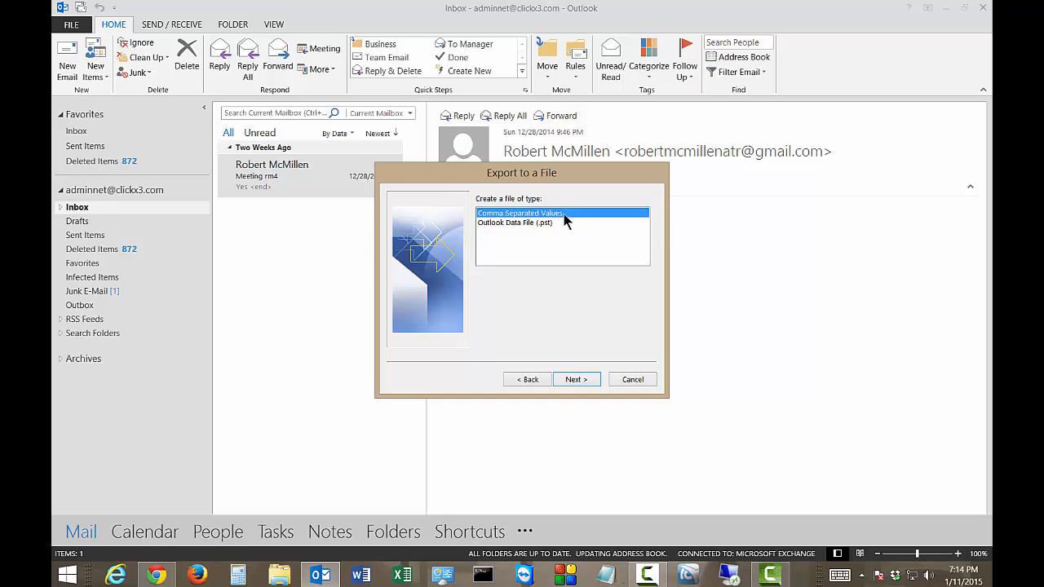
mouse_move(562, 219)
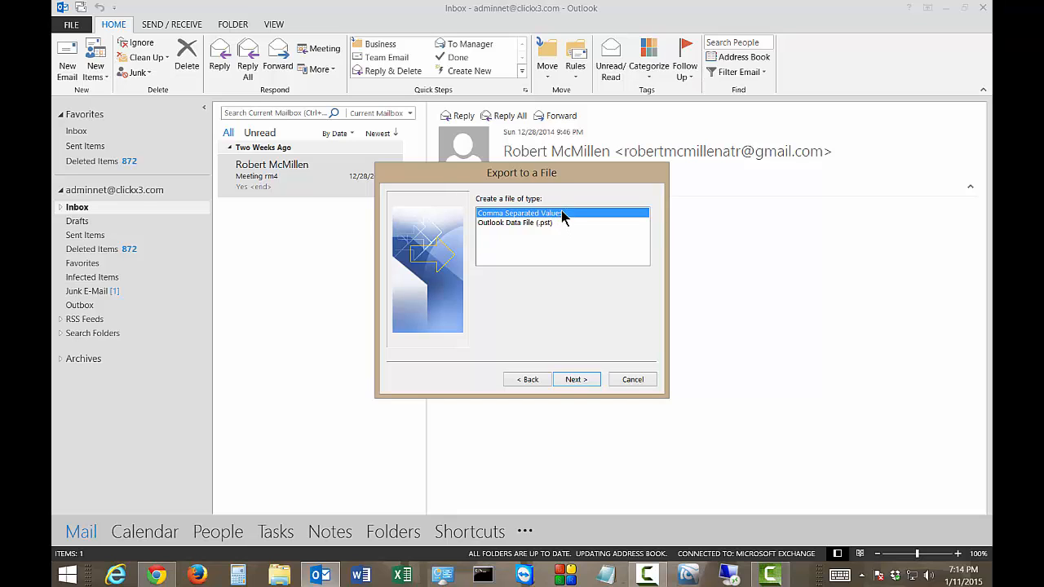
mouse_move(581, 248)
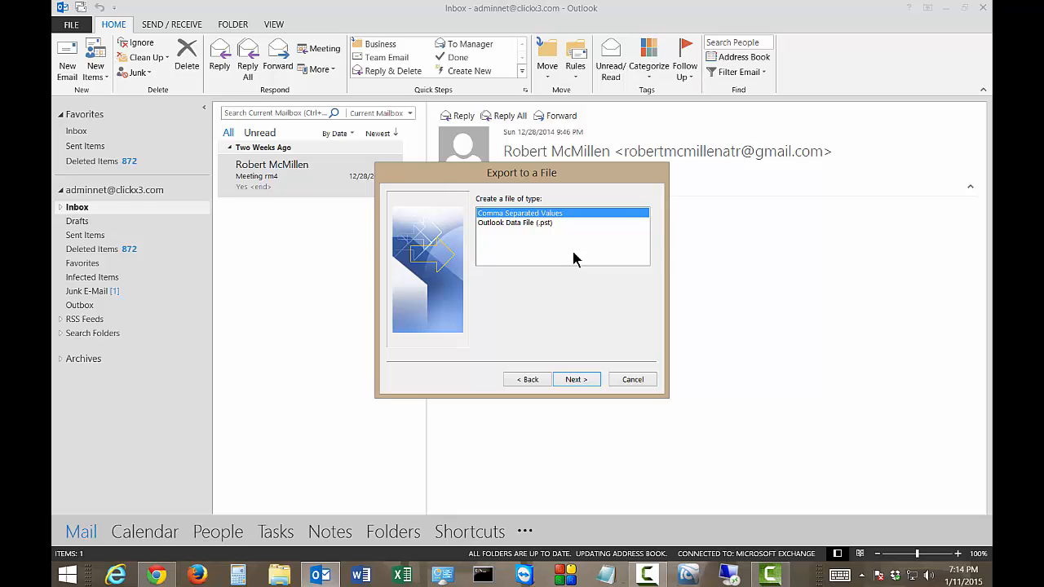
mouse_move(553, 232)
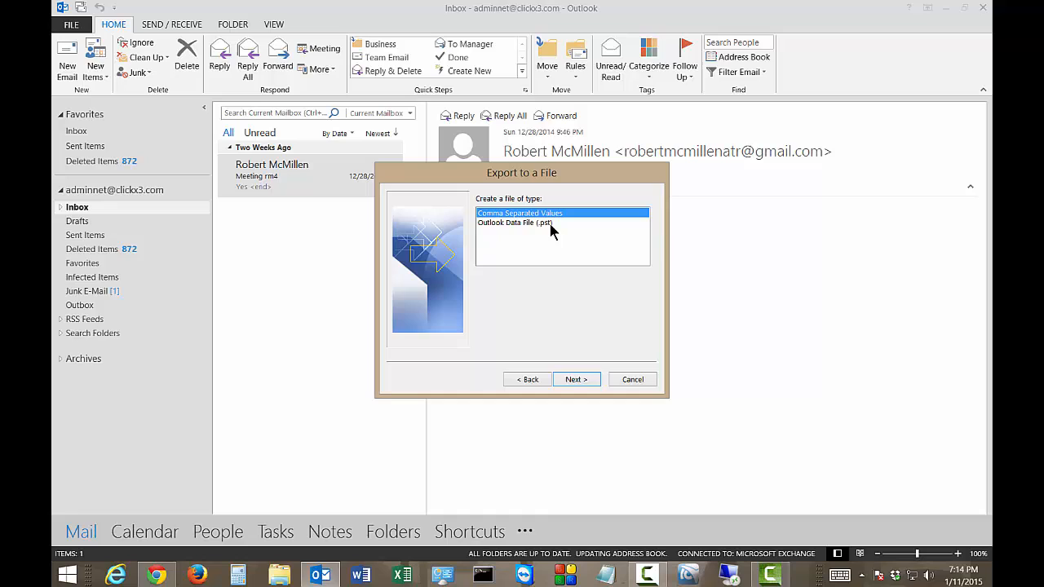
click(516, 222)
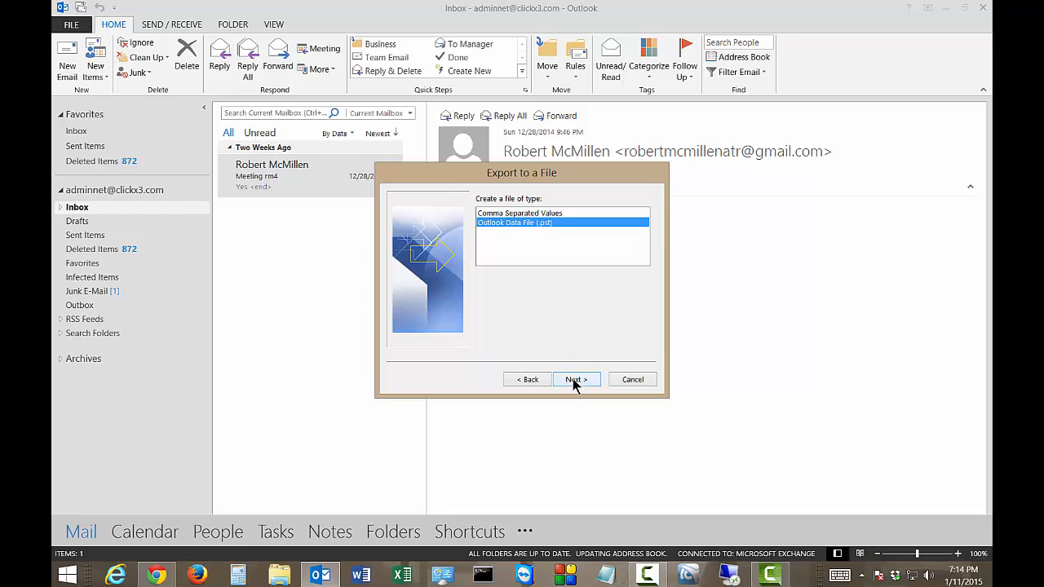
click(575, 379)
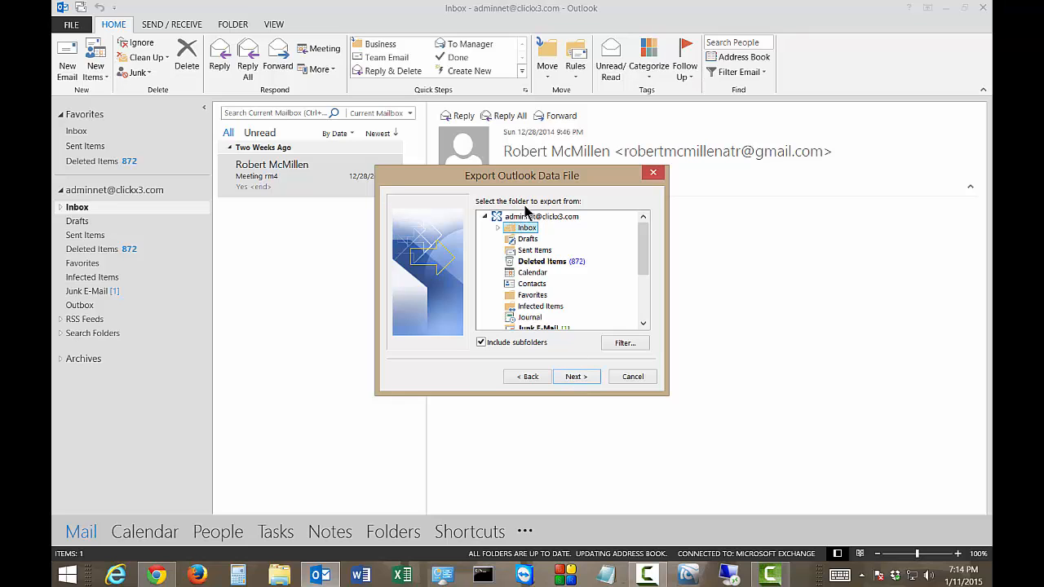
Step: Select the whole mailbox account with subfolders and cancel the Filter dialog unchanged
click(542, 215)
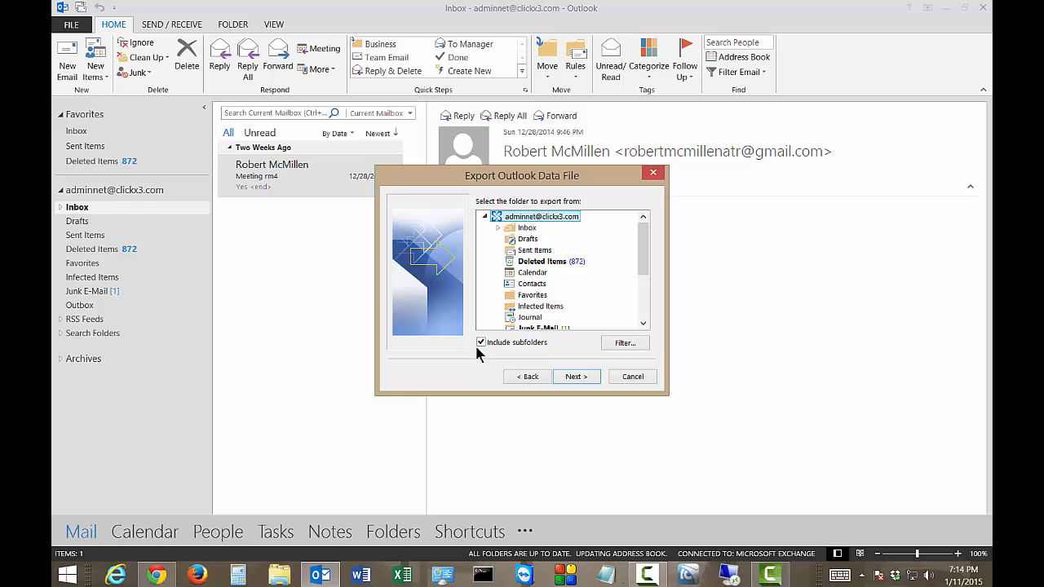
mouse_move(538, 353)
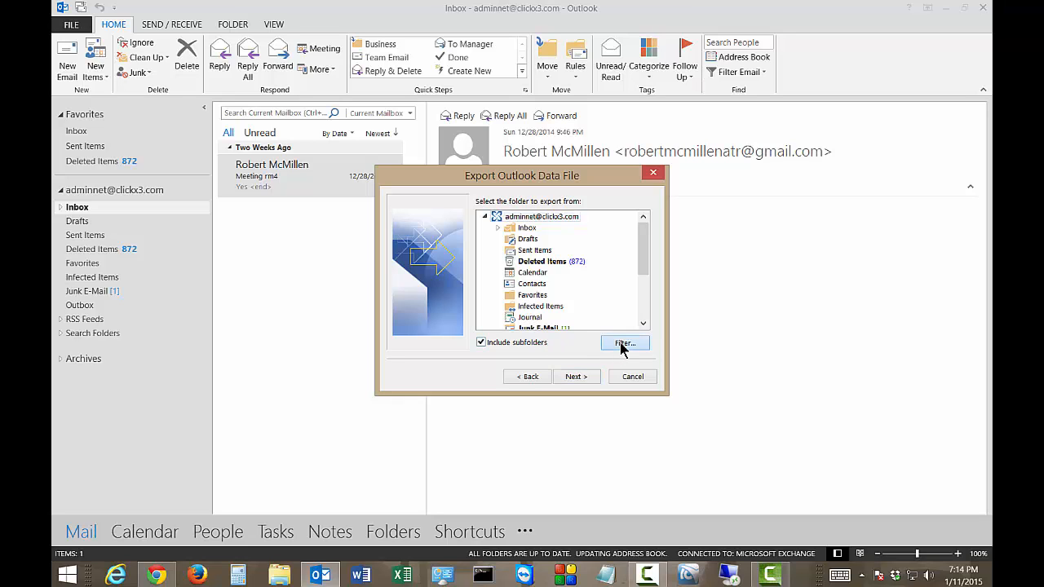
click(625, 342)
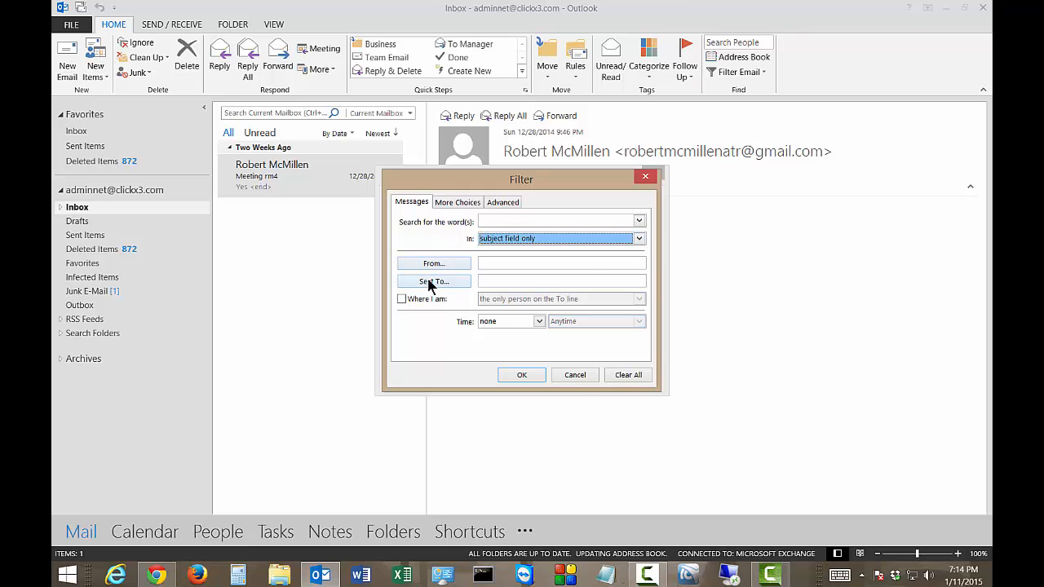
mouse_move(574, 374)
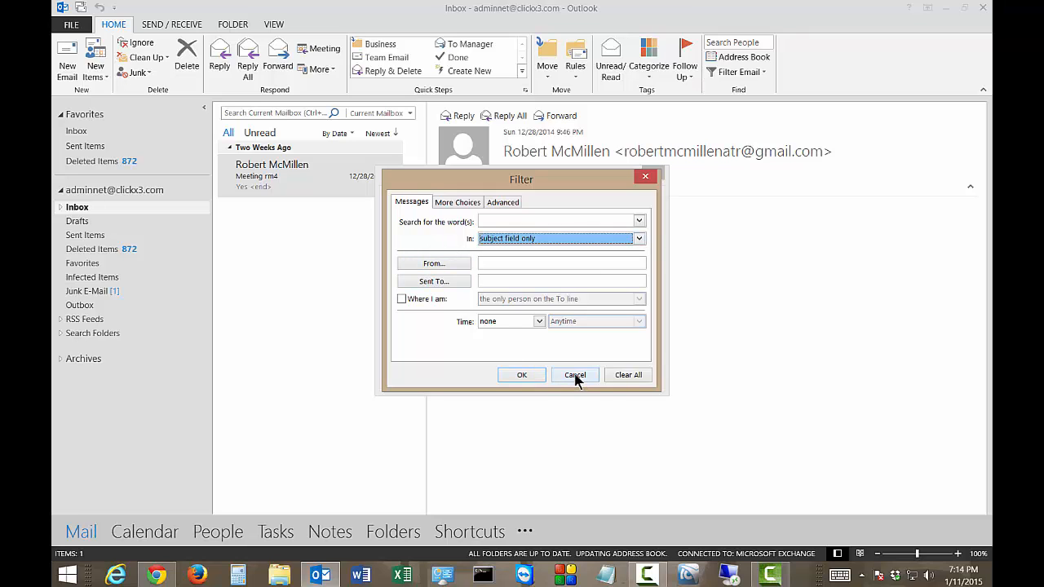
click(574, 374)
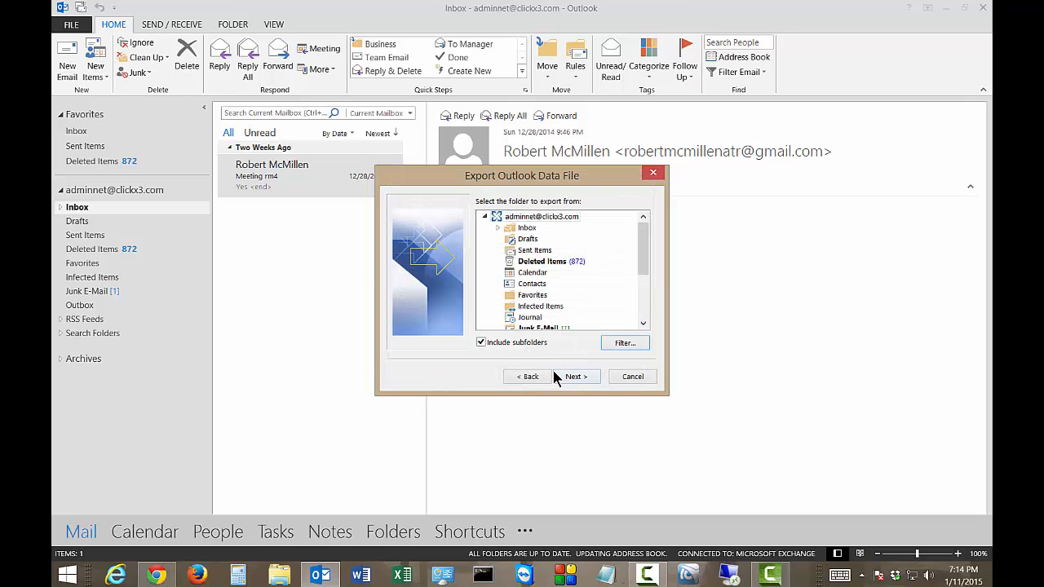
Step: Save the export as backup.pst on the Desktop, skipping duplicate items, and finish
click(574, 376)
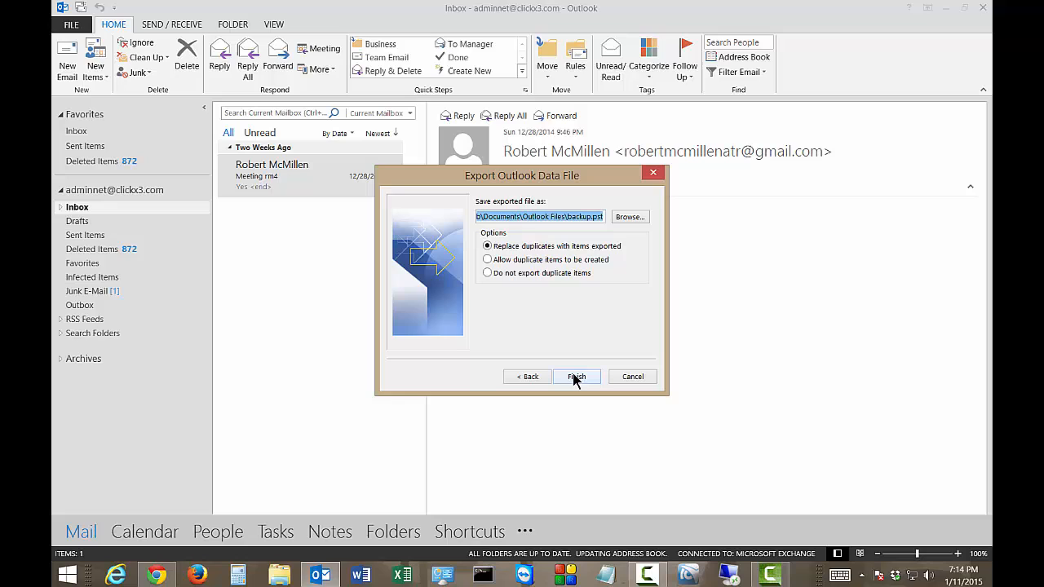
mouse_move(483, 274)
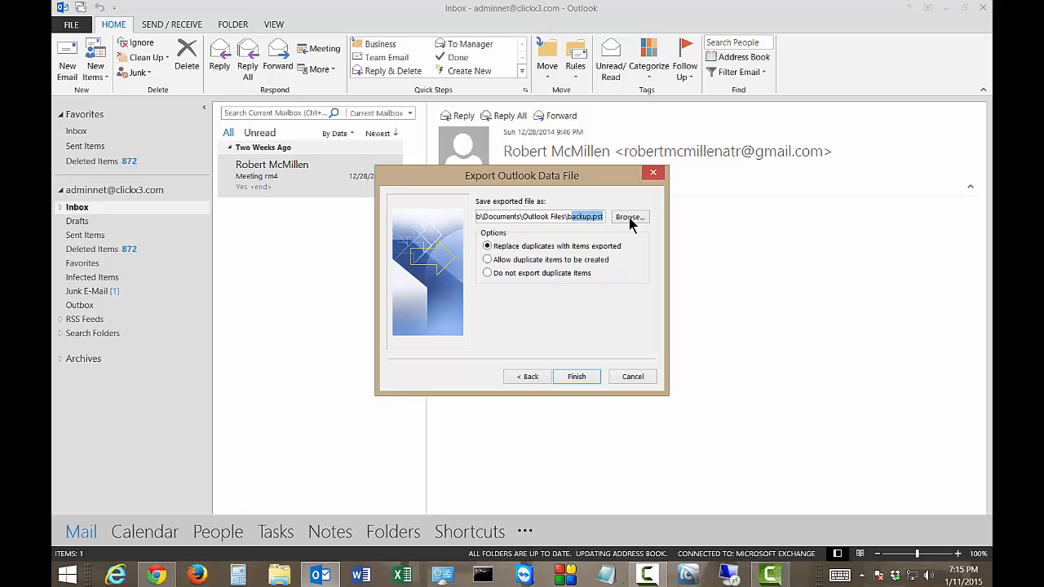
click(630, 215)
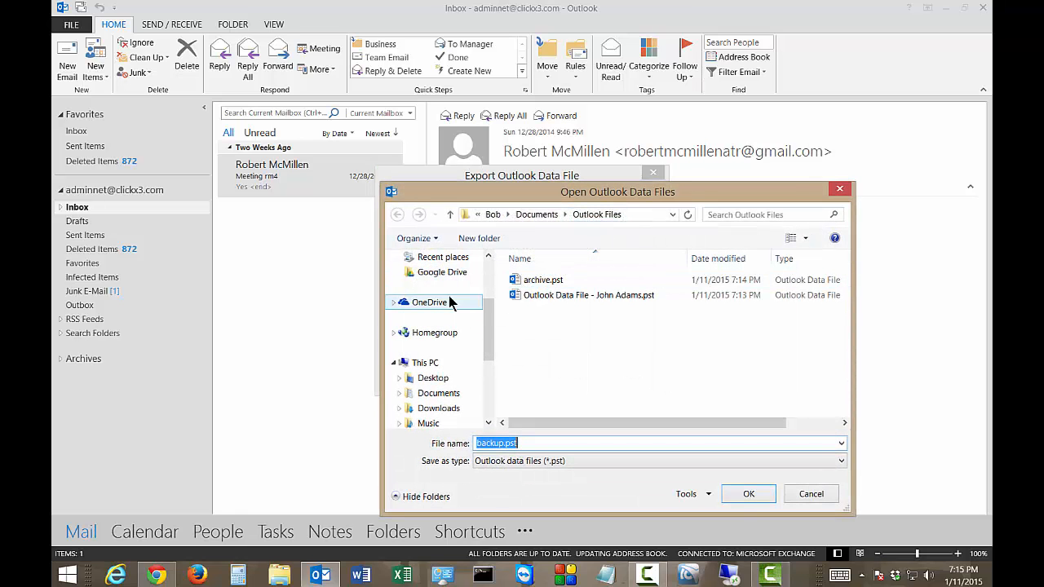
mouse_move(476, 332)
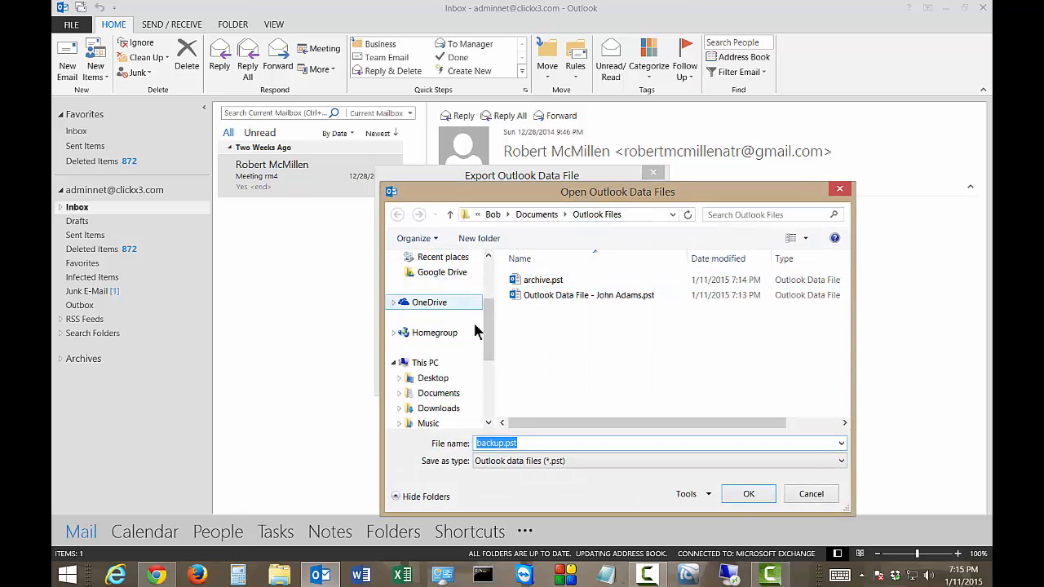
click(748, 492)
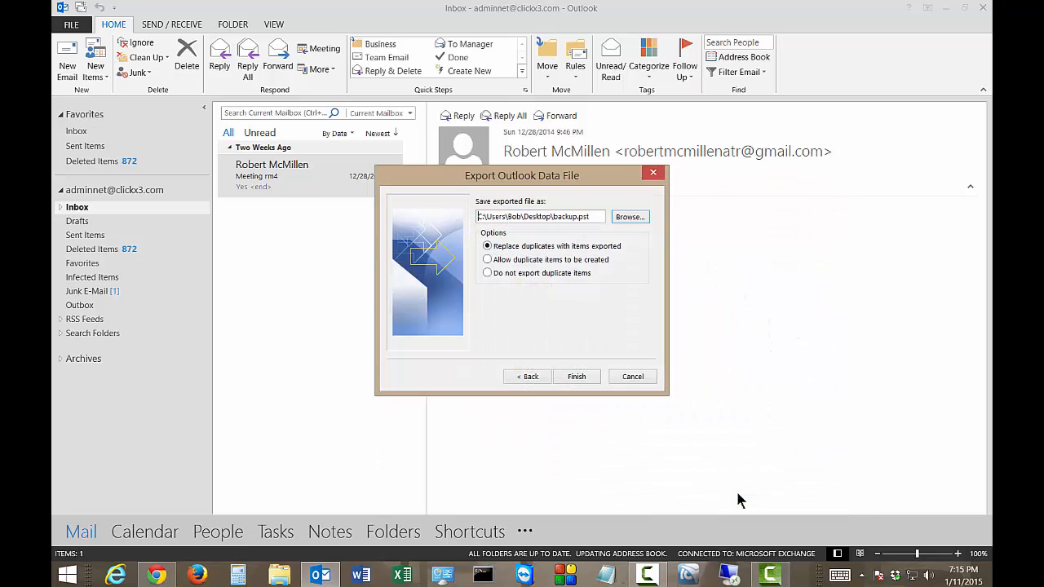
mouse_move(505, 285)
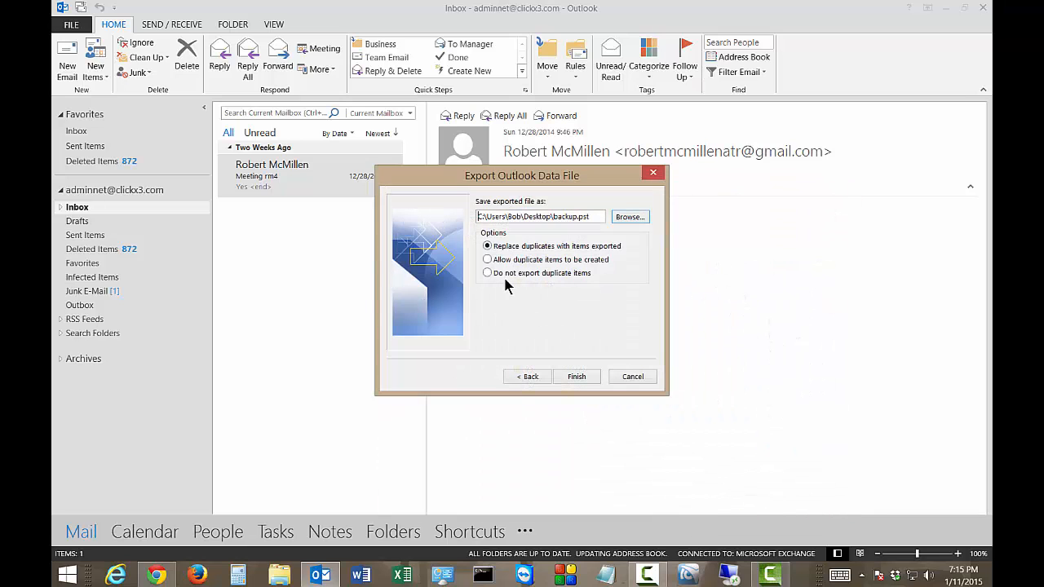
mouse_move(612, 258)
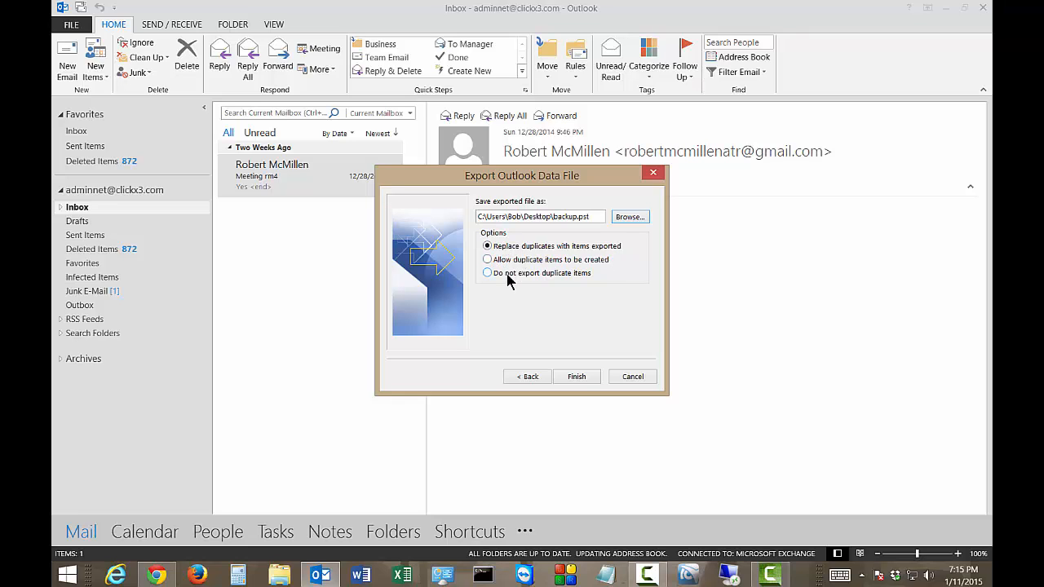
click(486, 272)
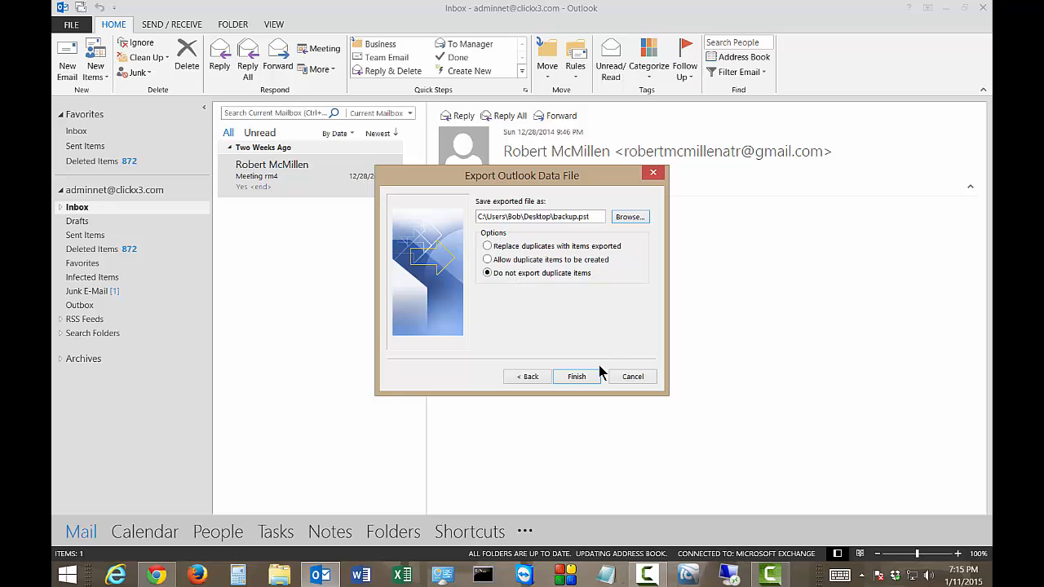
mouse_move(487, 274)
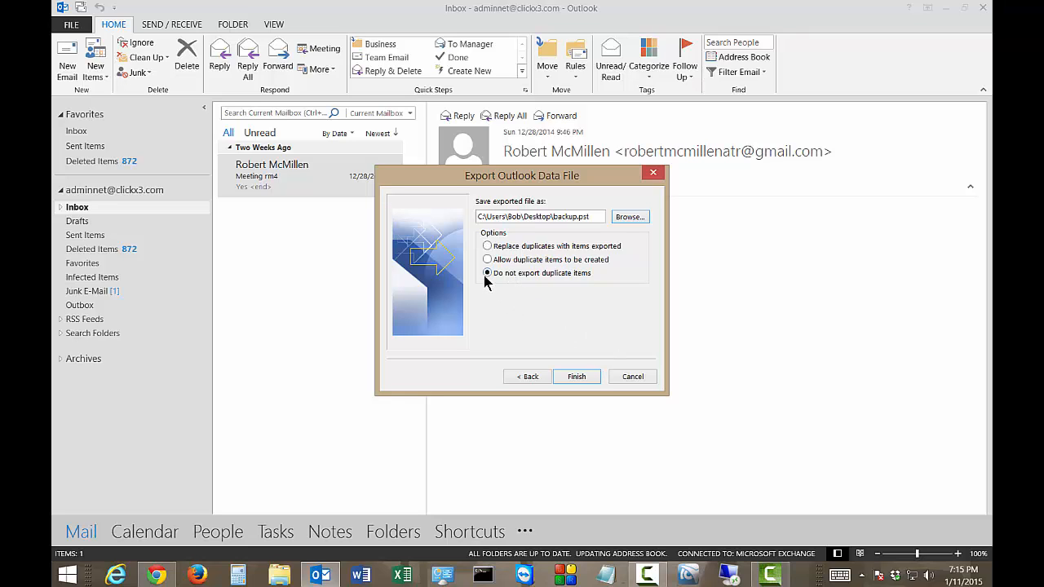
mouse_move(577, 375)
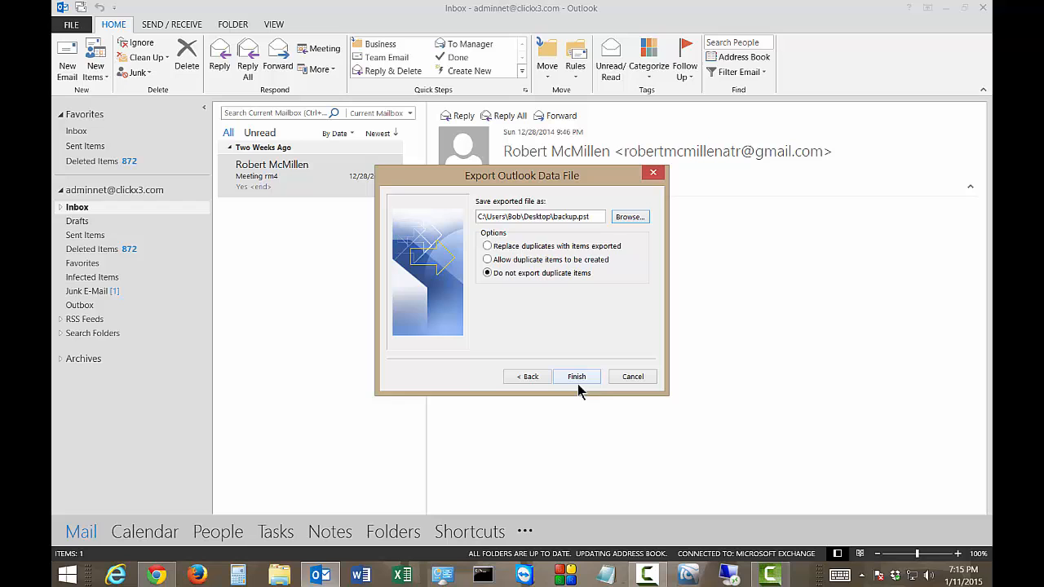
click(577, 376)
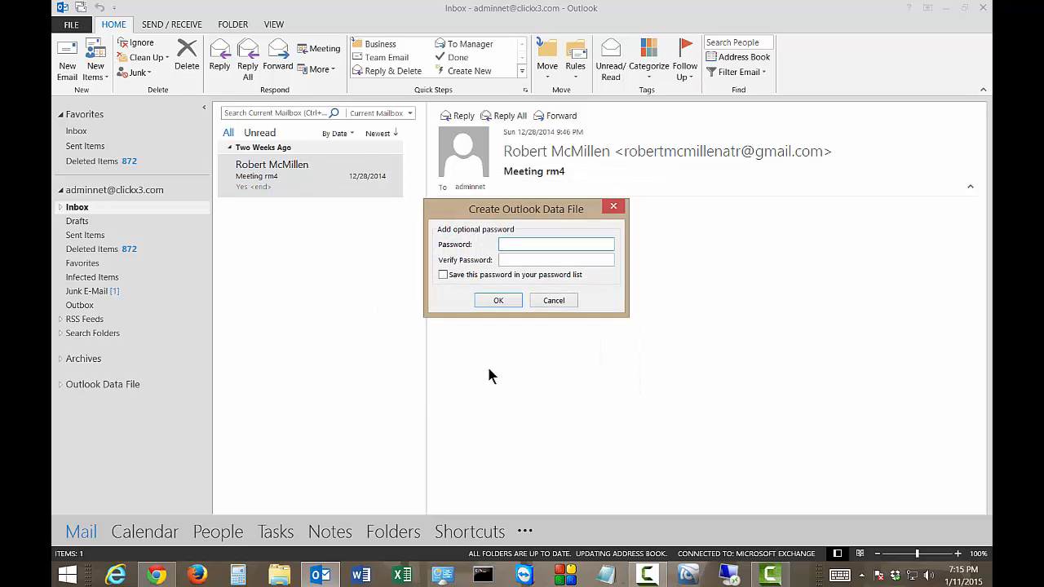
Step: Create the data file leaving the optional password empty
click(558, 259)
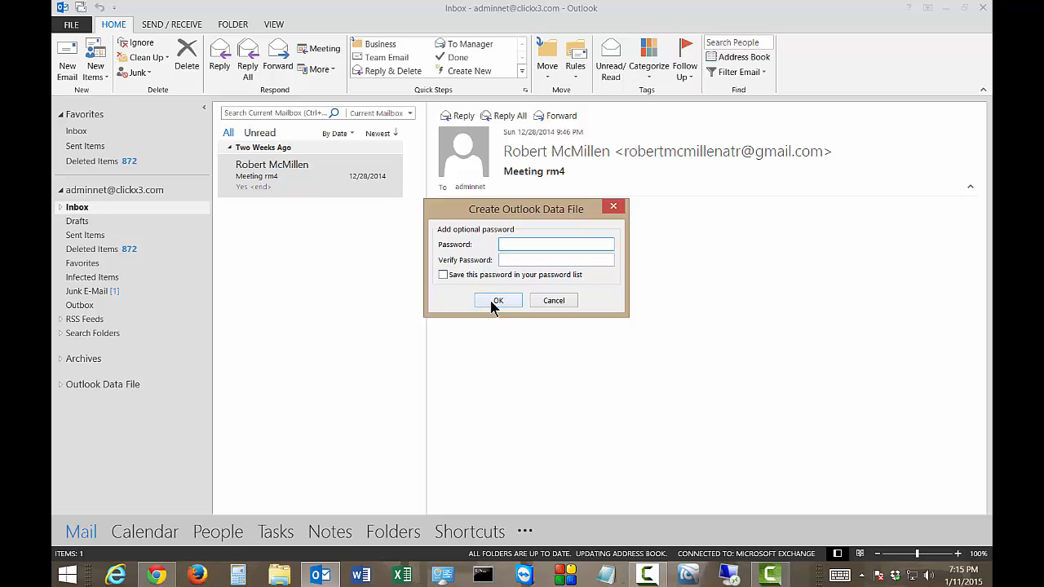
click(497, 300)
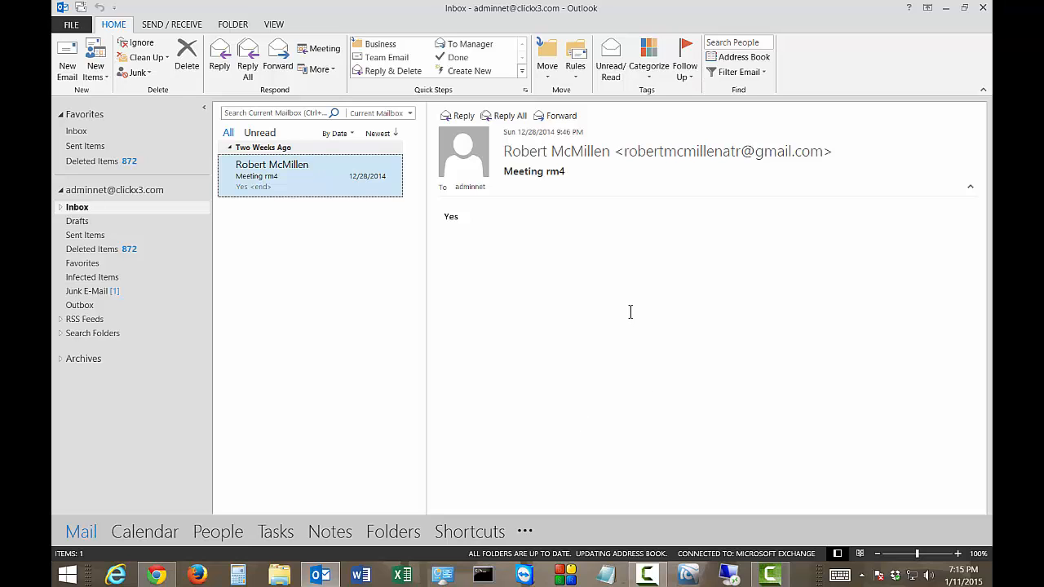
mouse_move(294, 181)
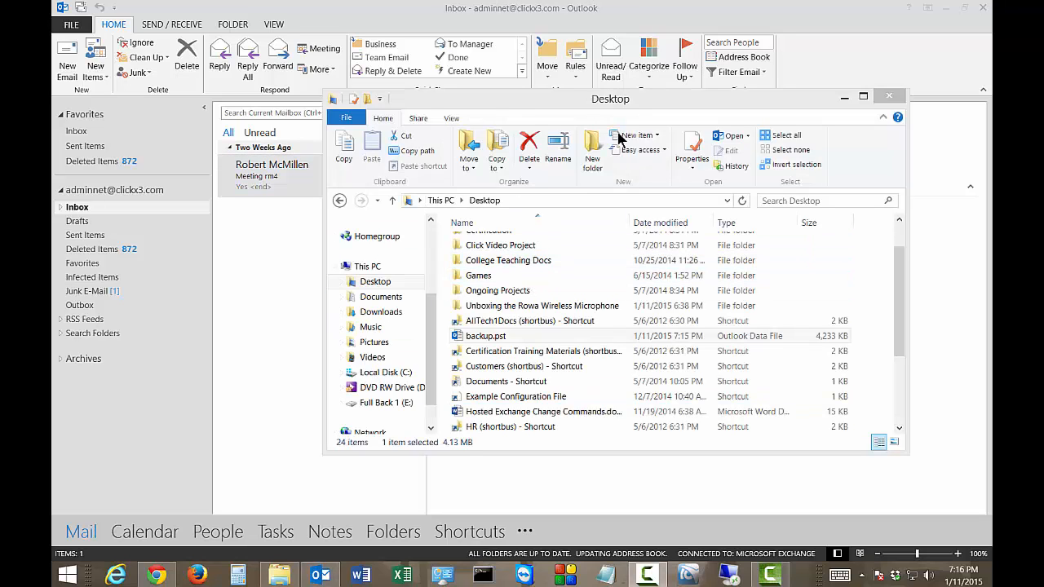
Step: Select backup.pst in the Desktop folder to confirm the 4,233 KB export
click(486, 336)
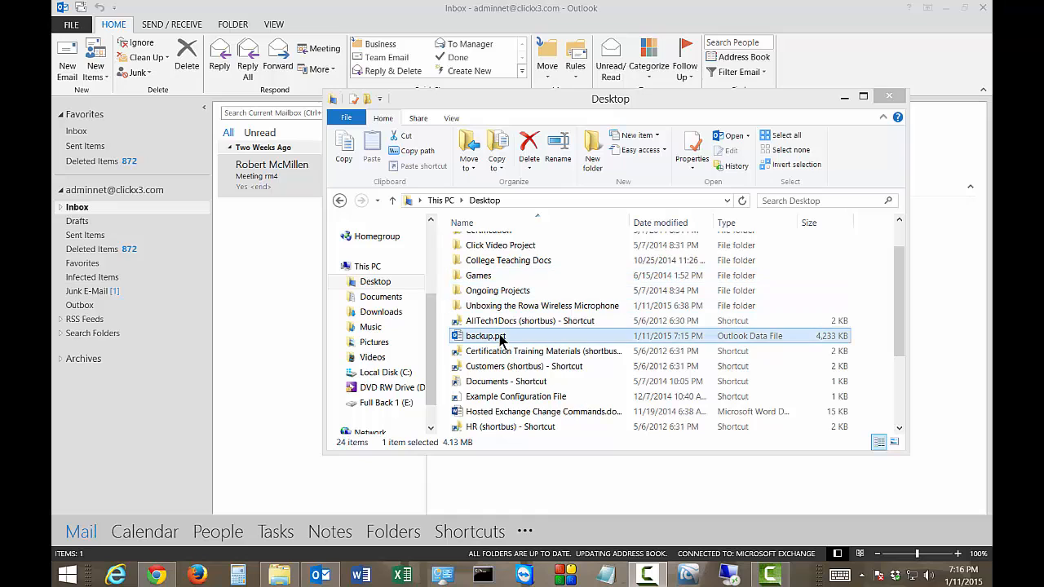